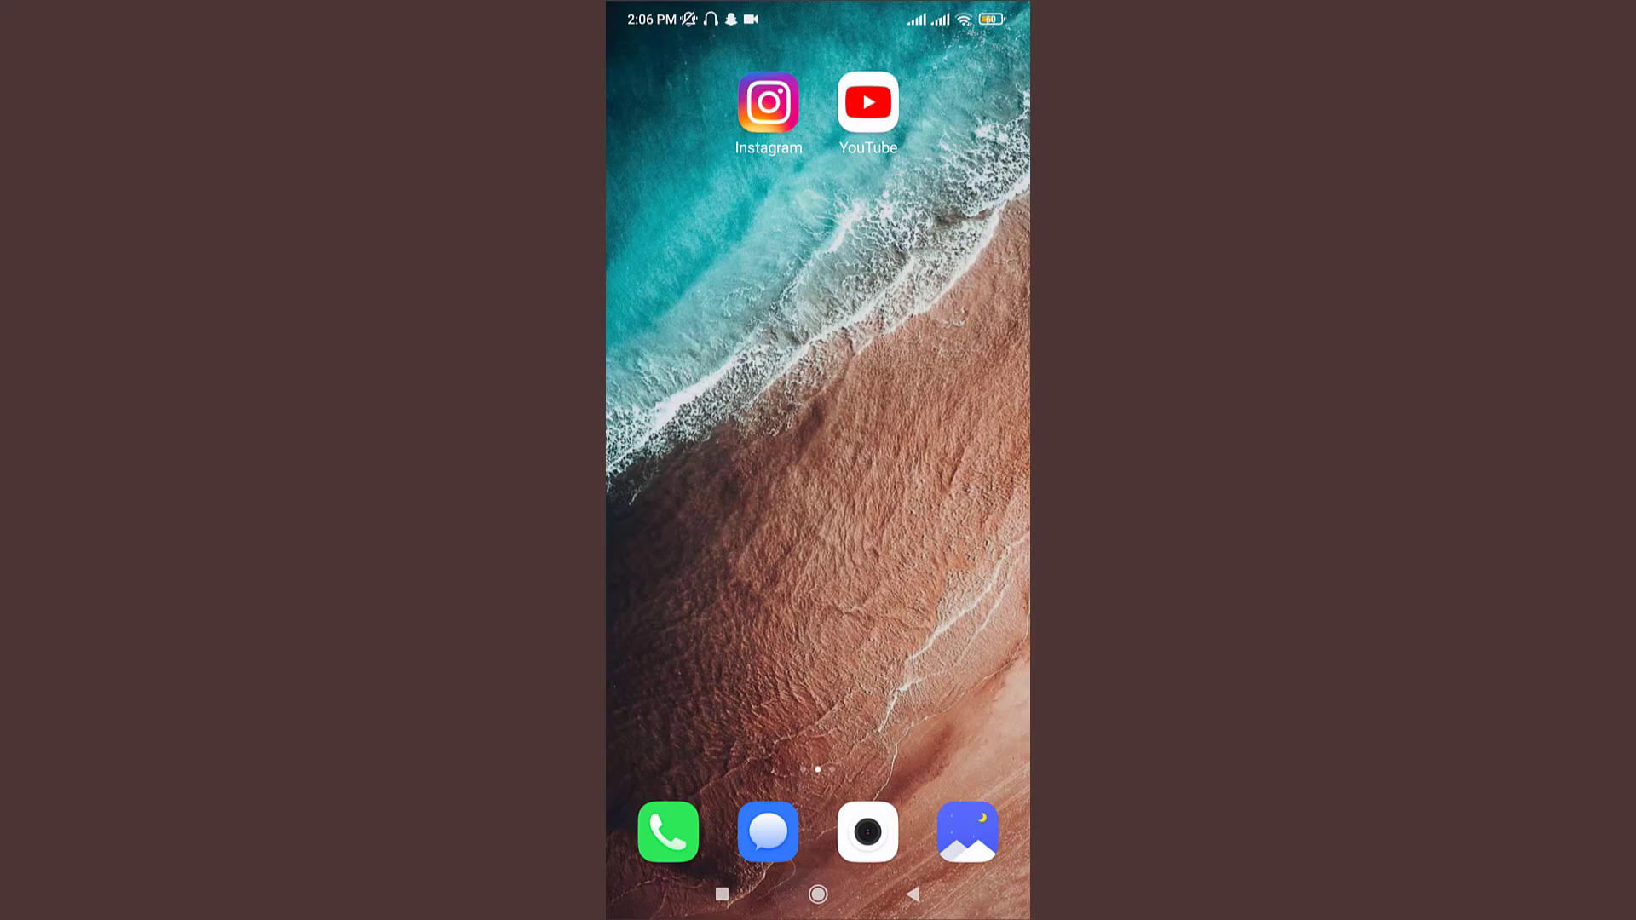
mouse_move(987, 275)
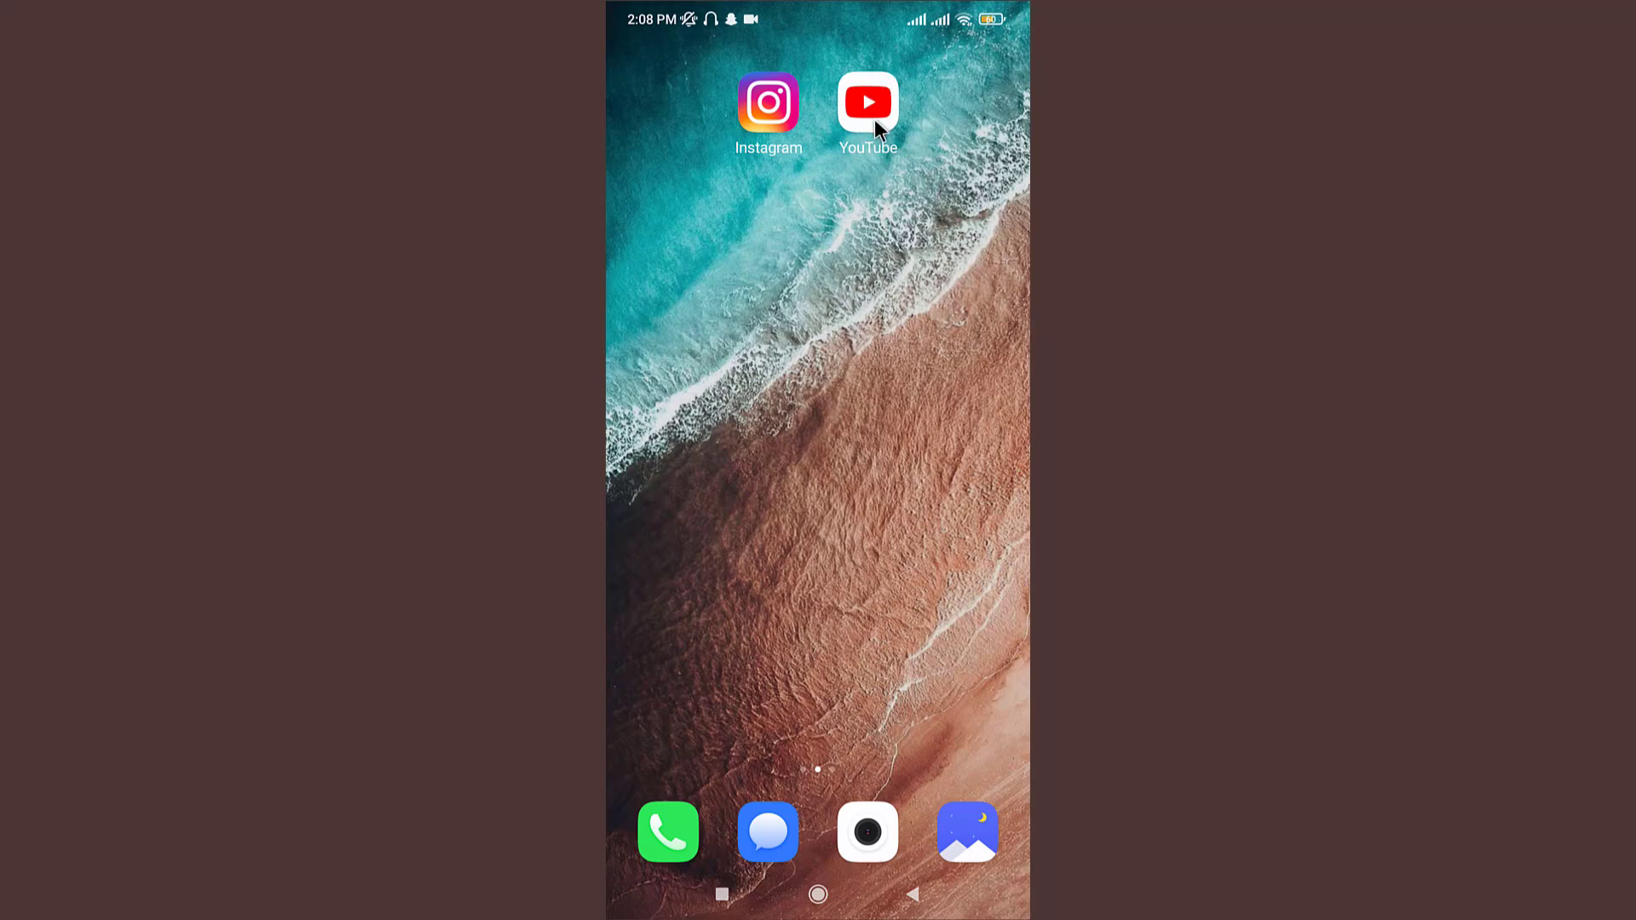
Step: Dismiss YouTube's mix playlist, then start an Instagram story from the gallery photo
click(867, 103)
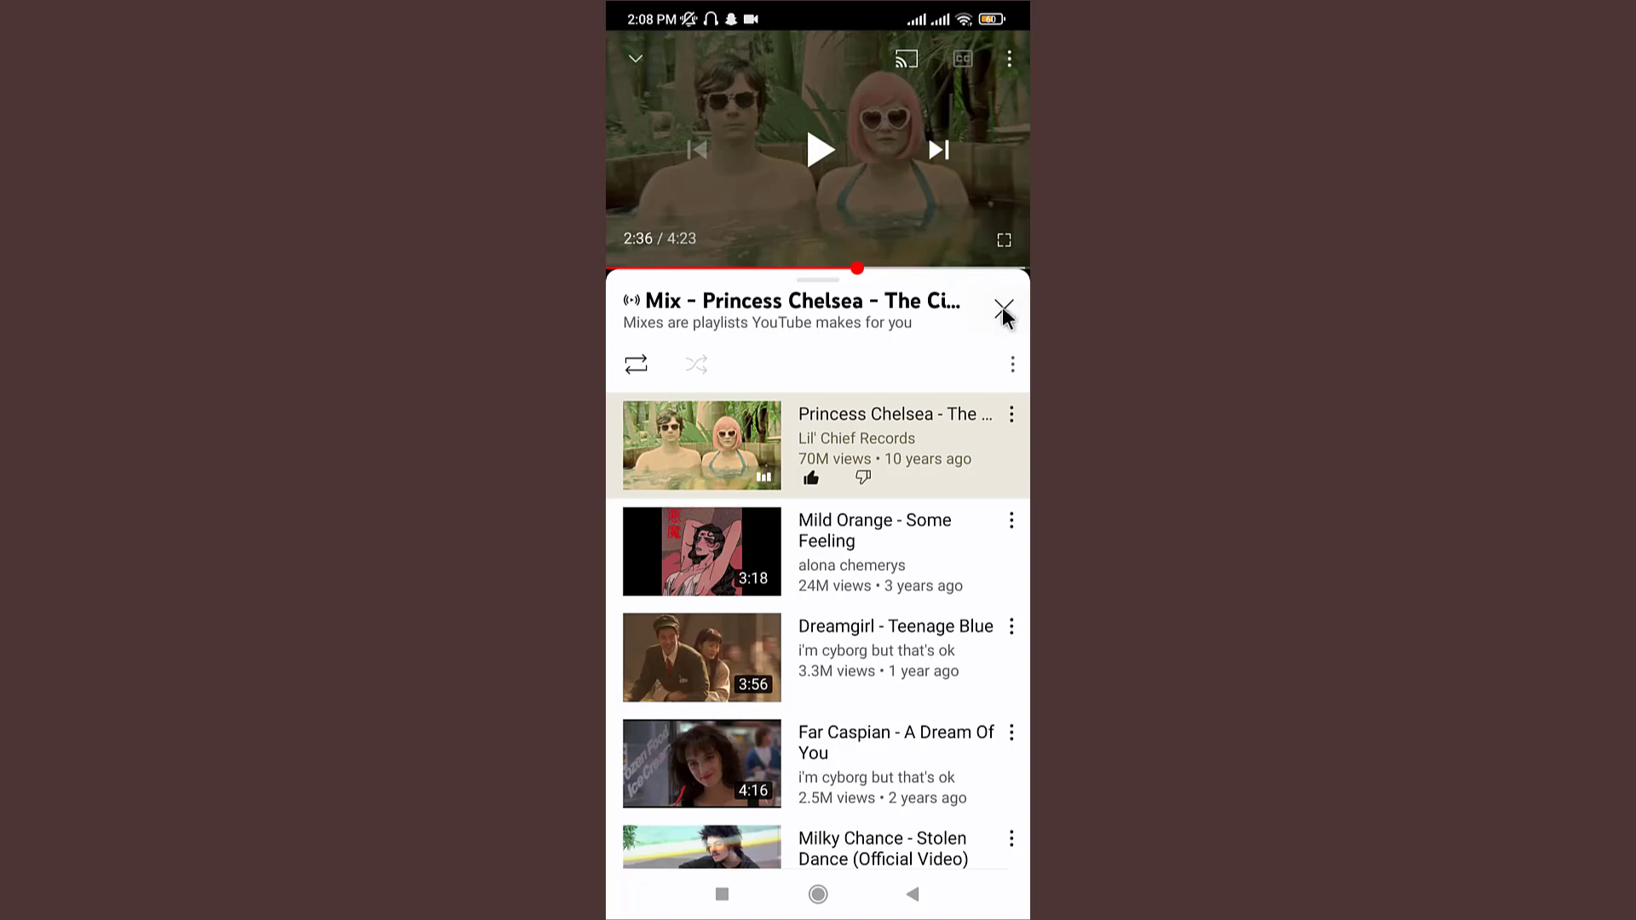
click(1004, 305)
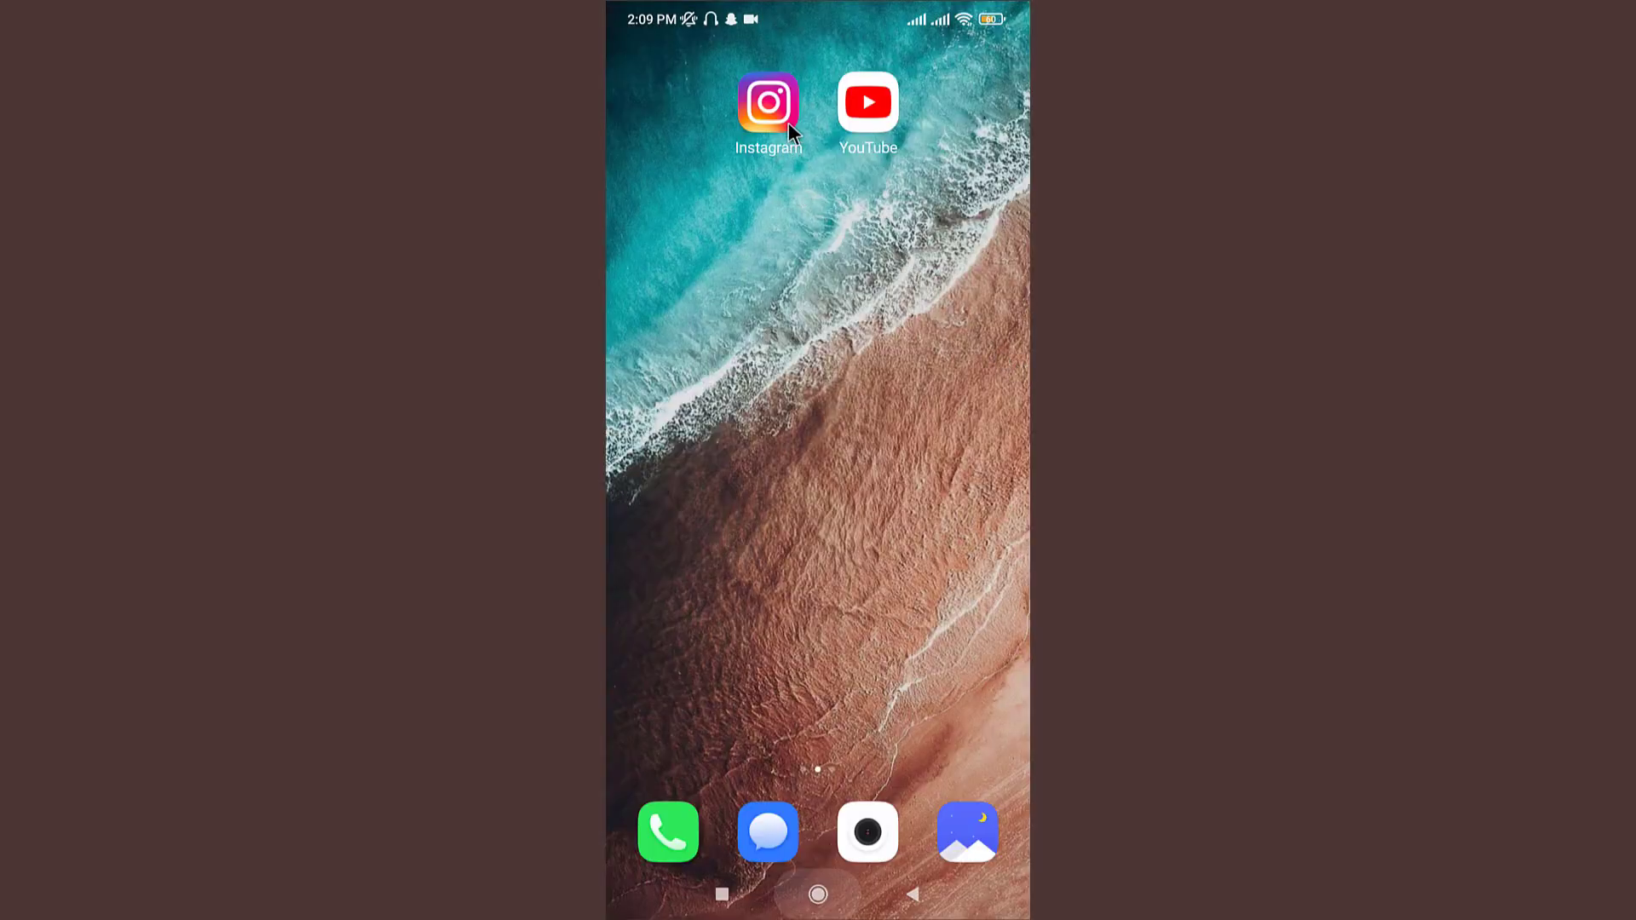
mouse_move(768, 122)
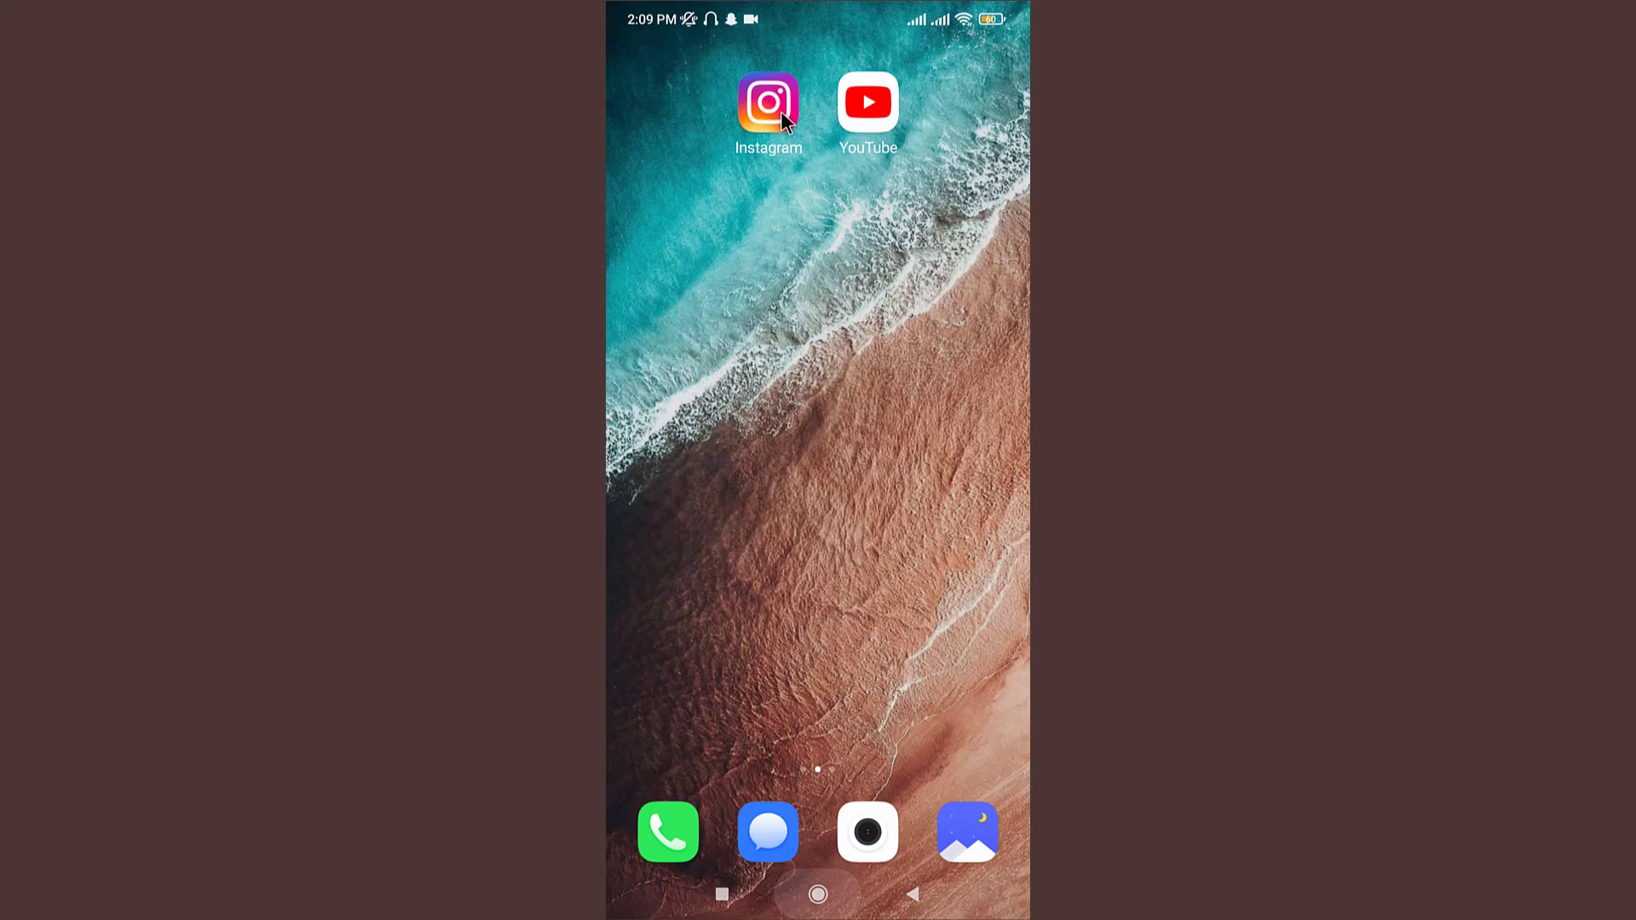
click(766, 104)
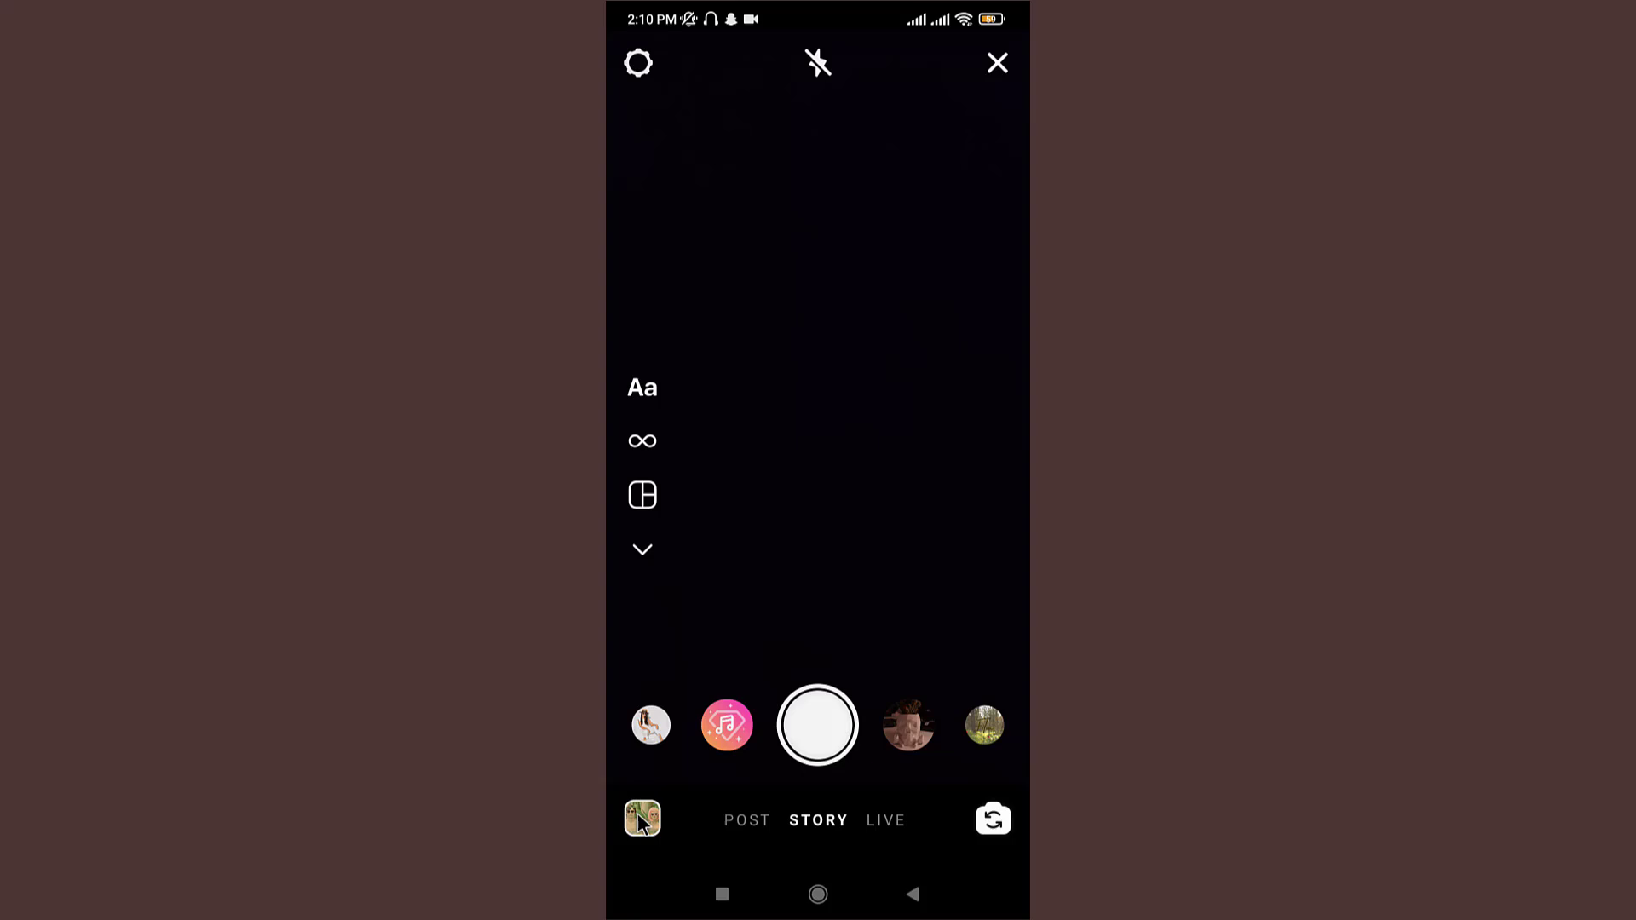
click(641, 819)
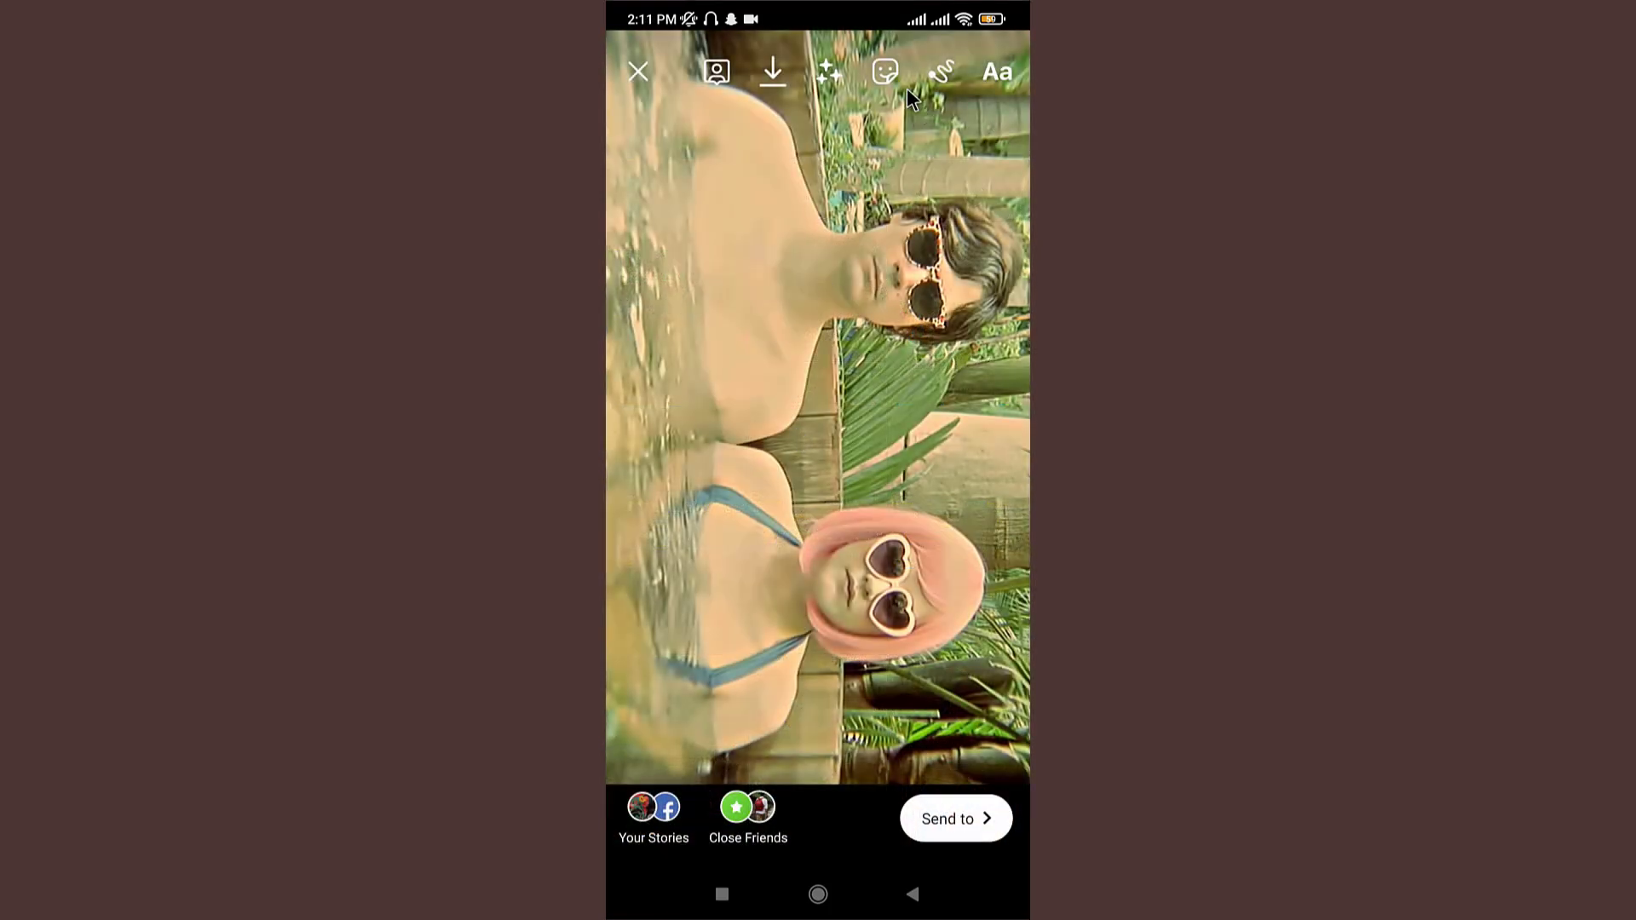
mouse_move(900, 77)
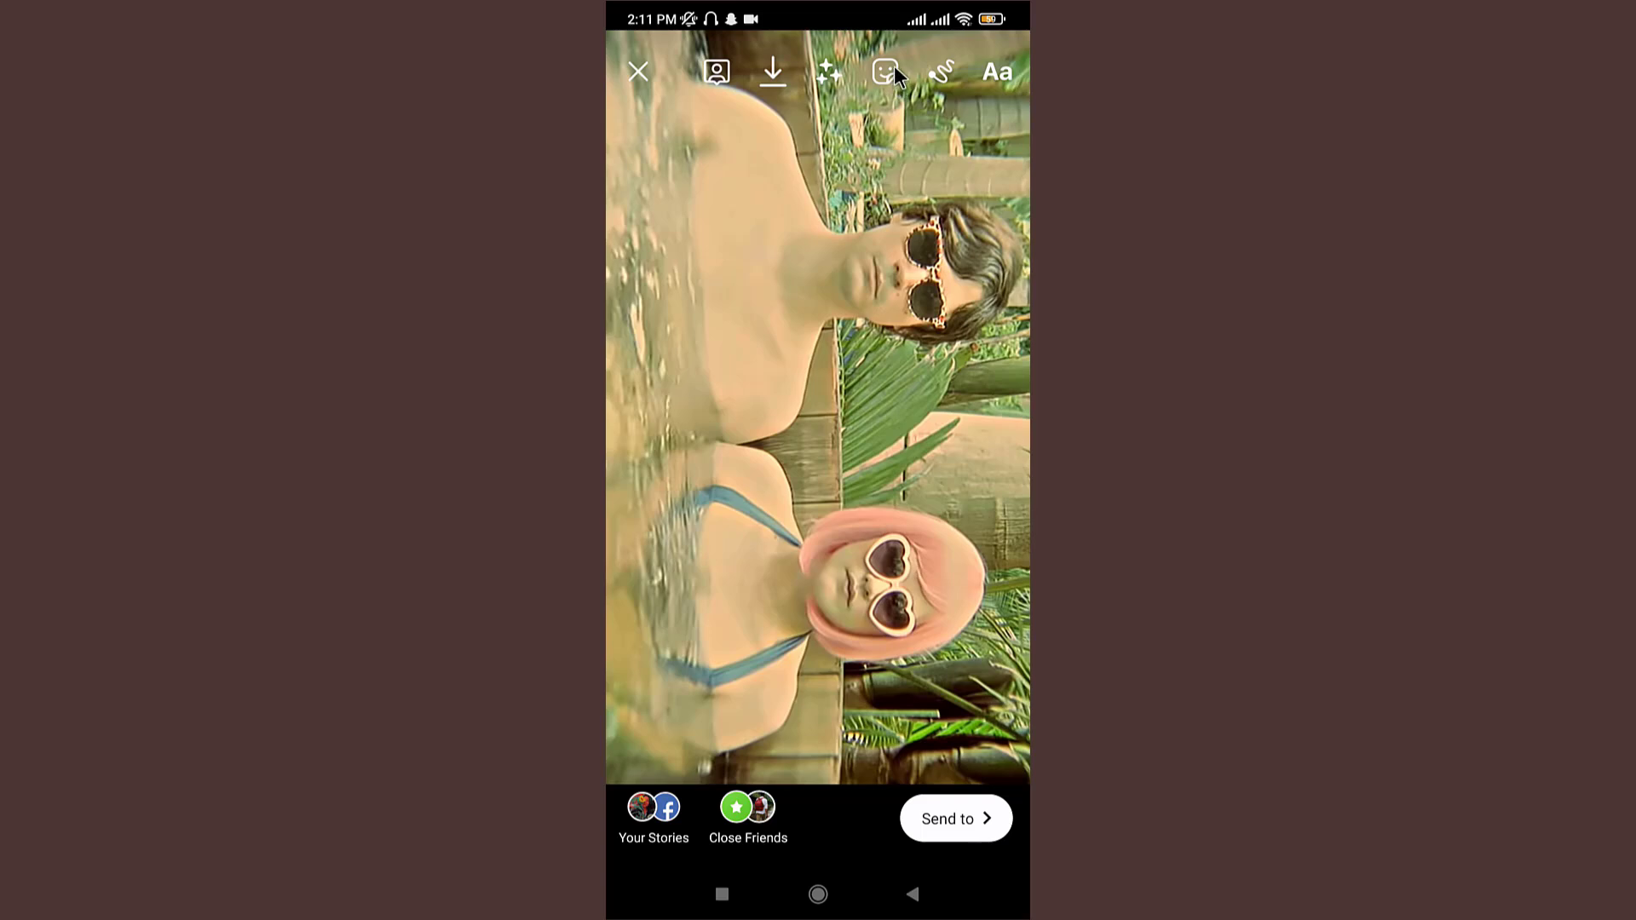
click(882, 72)
text(link)
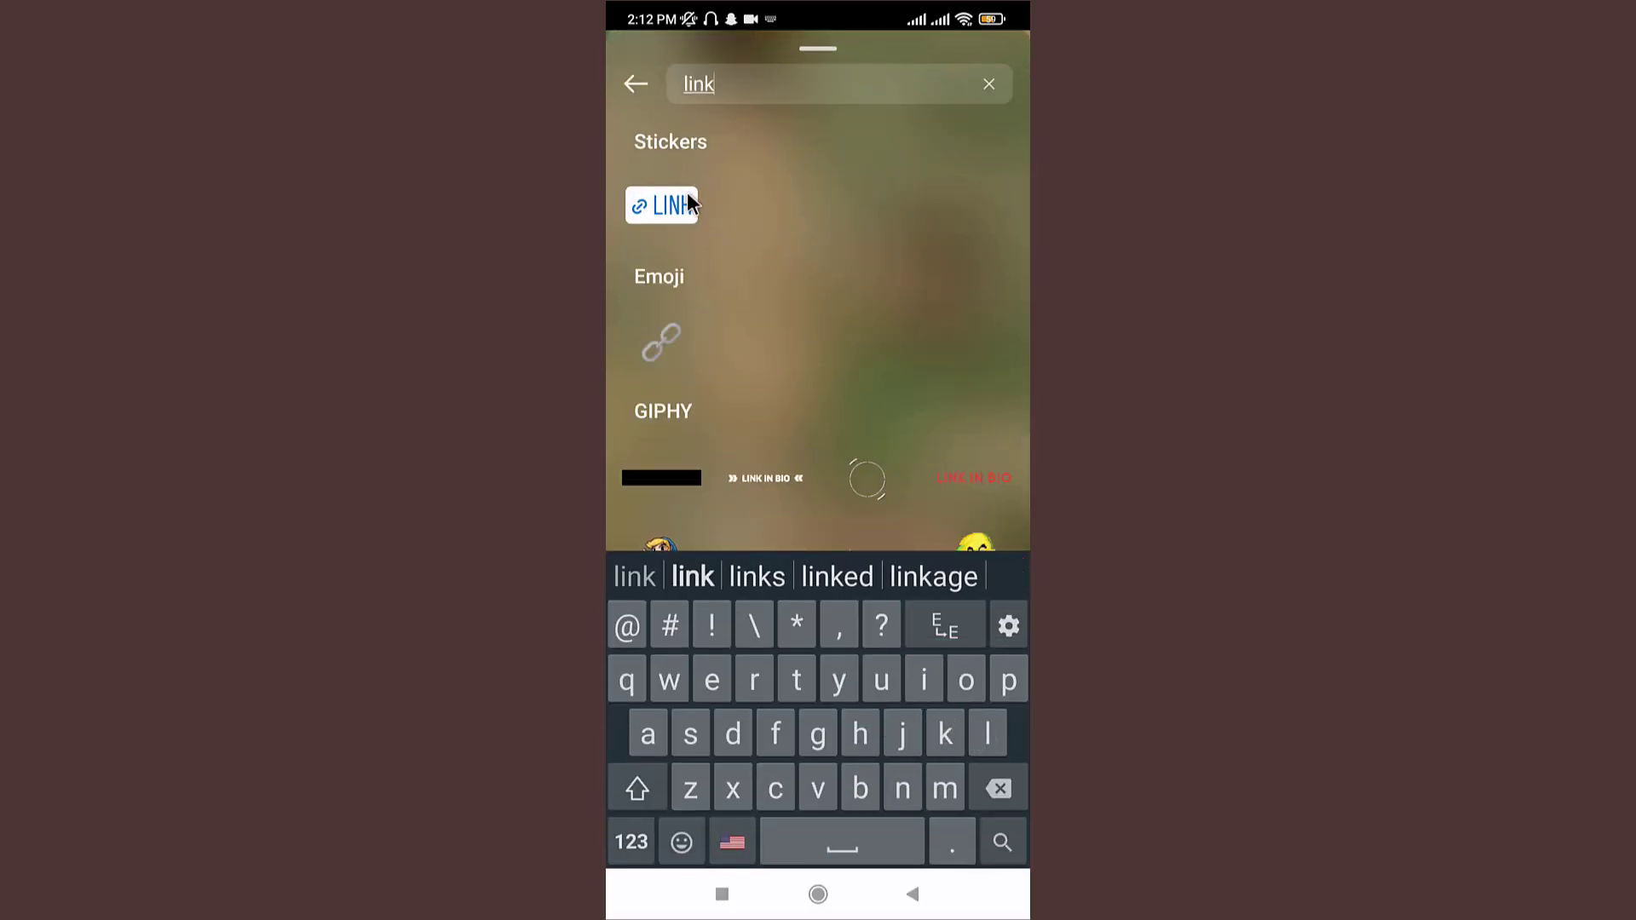
click(660, 204)
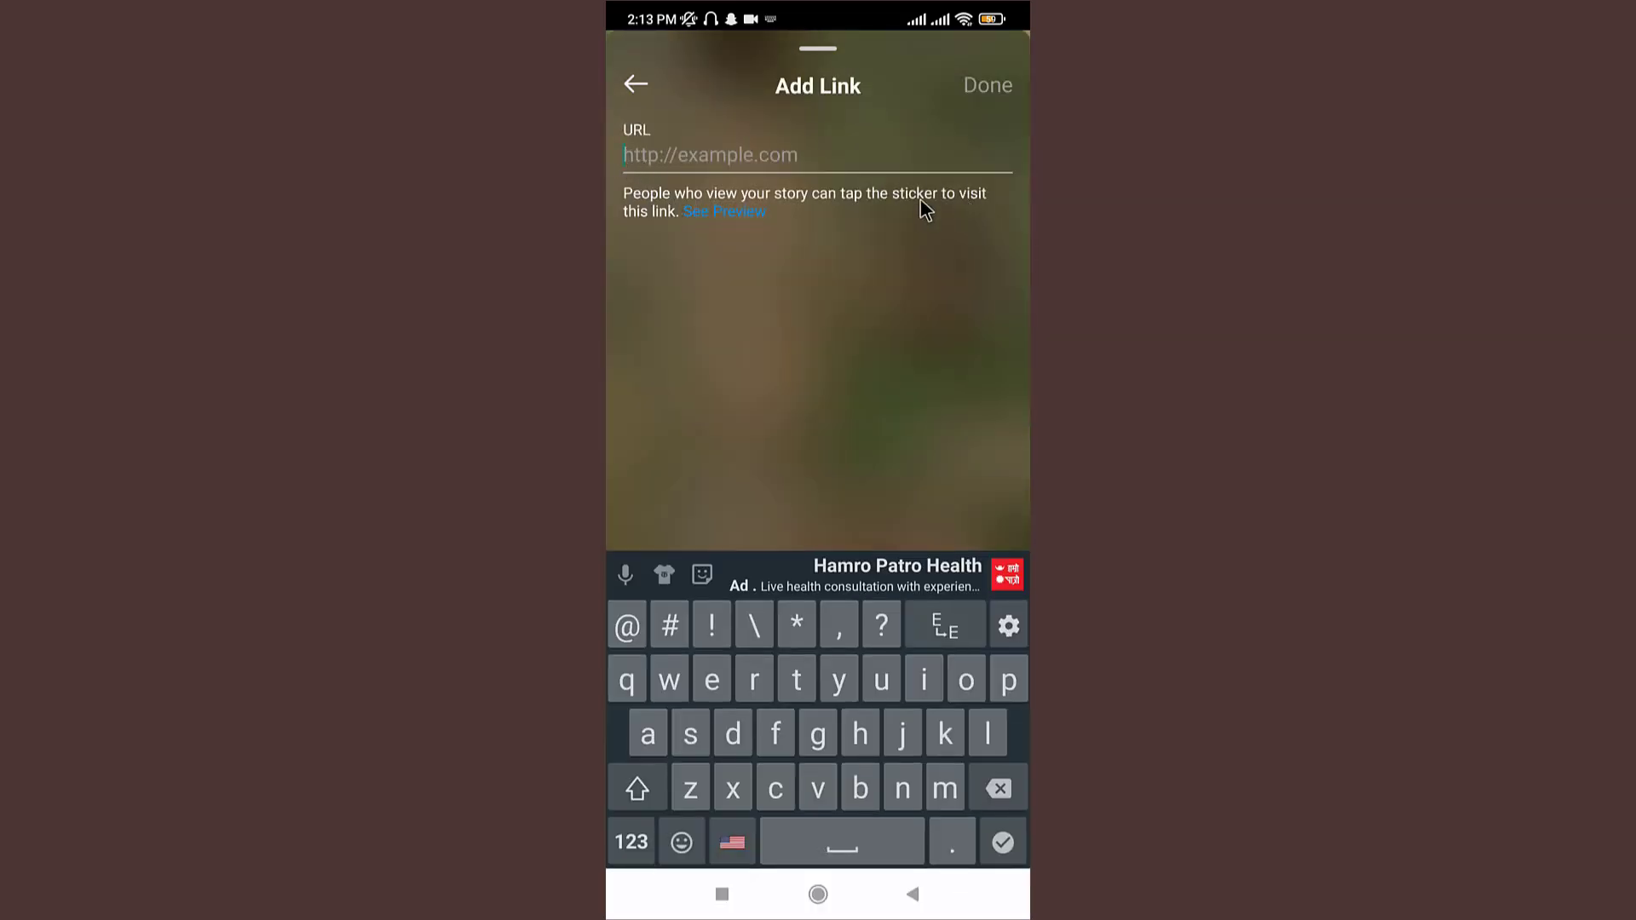
text(https://youtu.be/4TV_128Fz2g)
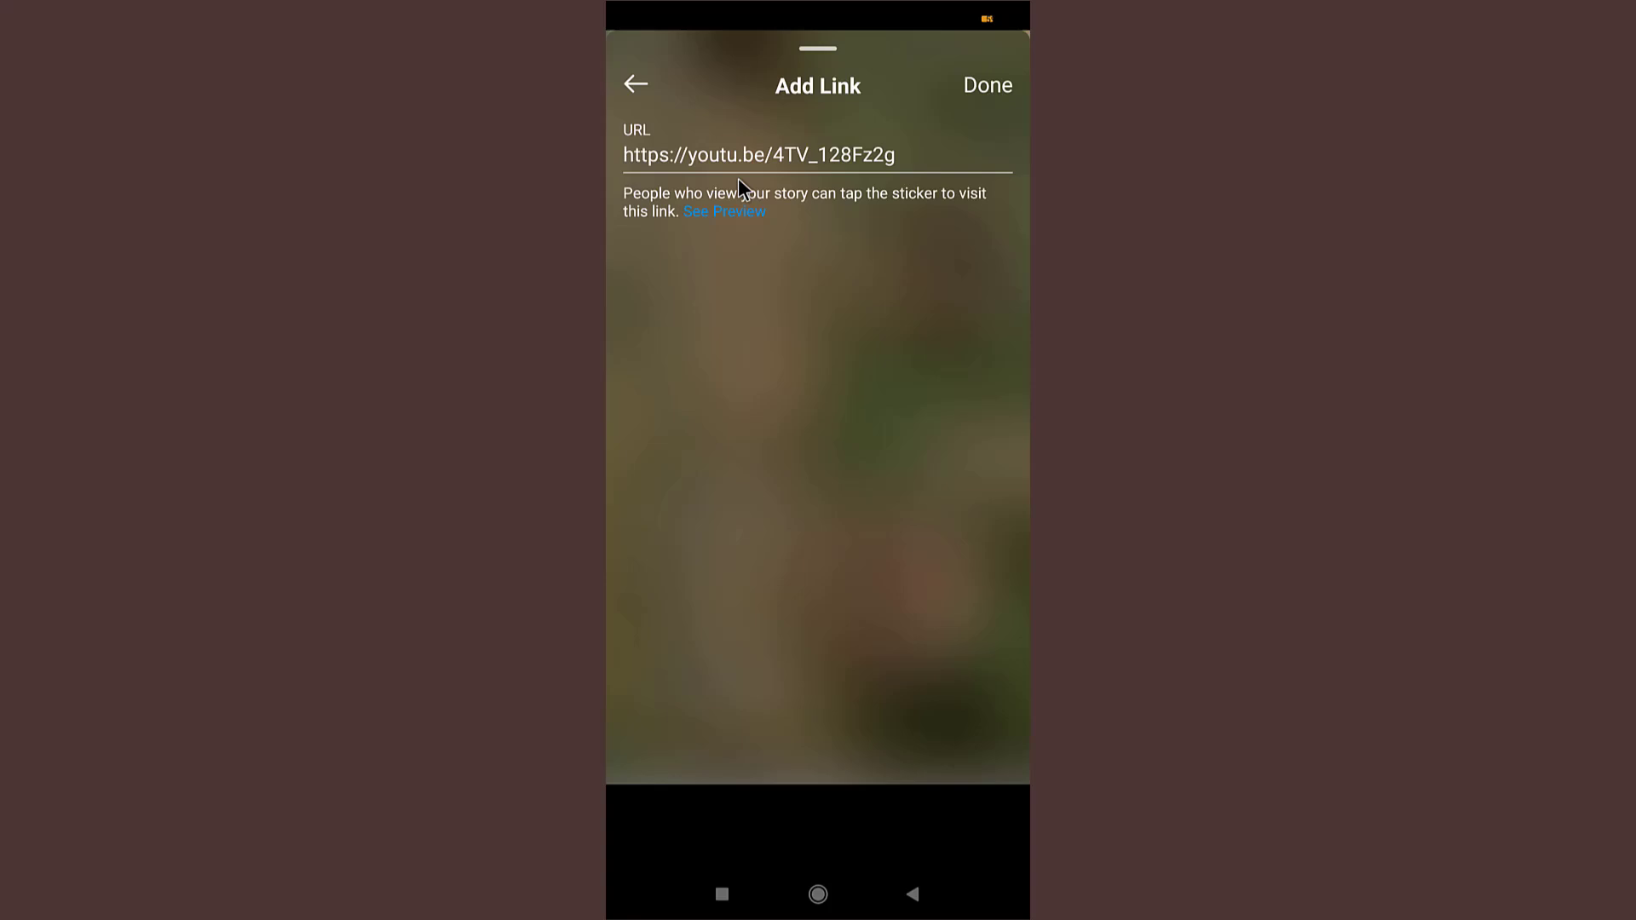
mouse_move(710, 198)
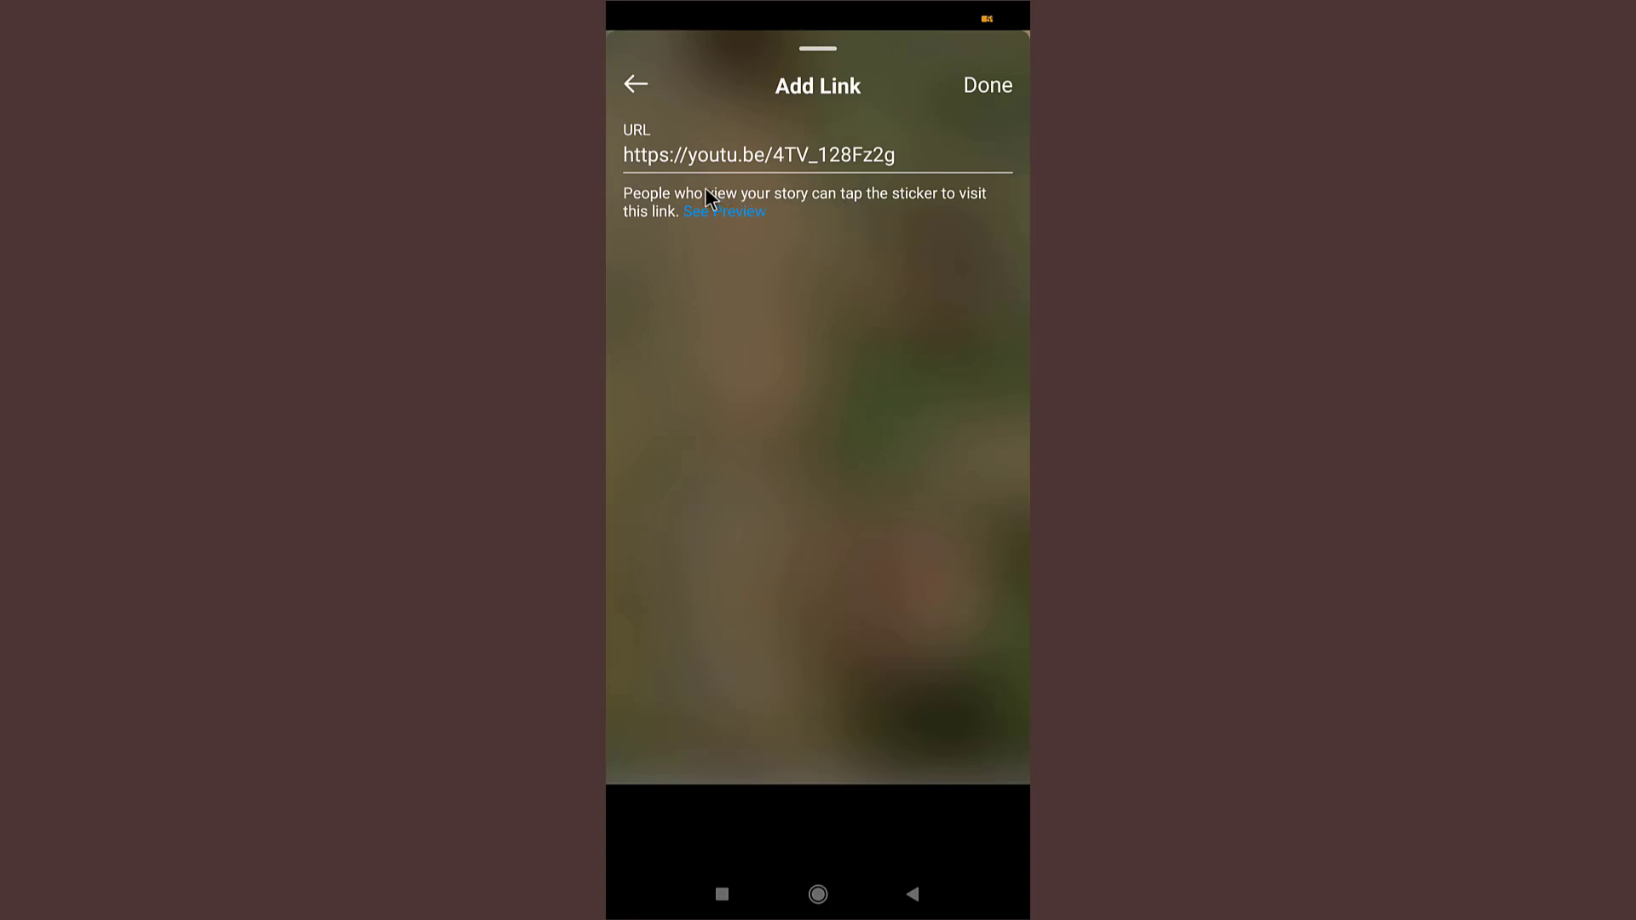
mouse_move(738, 219)
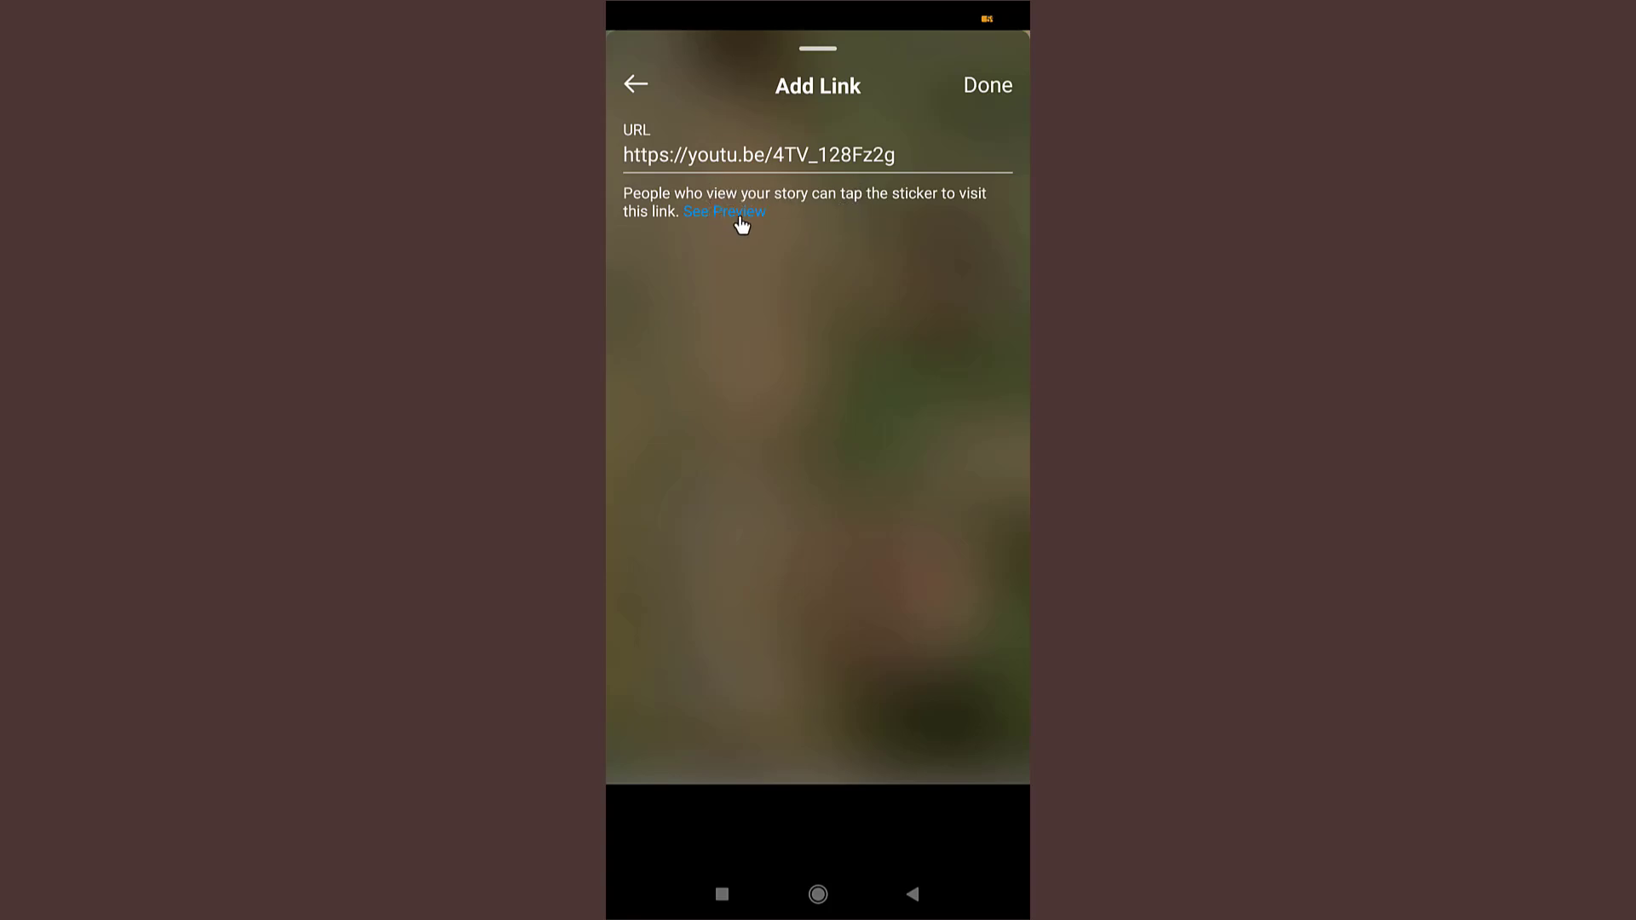
click(724, 211)
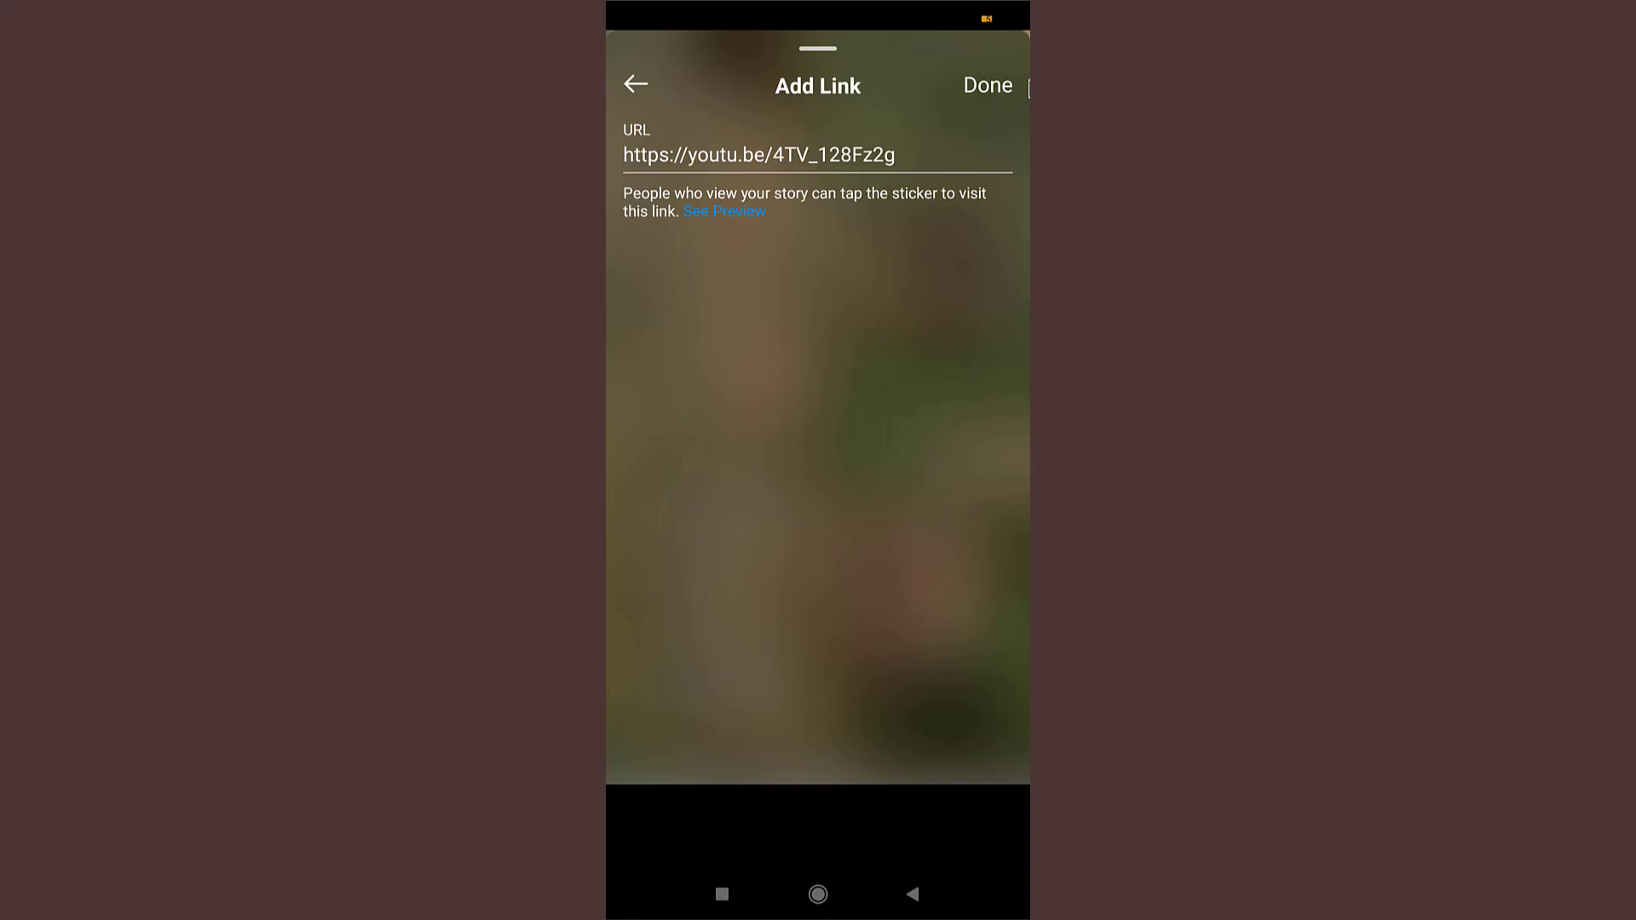
Step: Confirm the YouTube link so the YOUTU.BE sticker sits on the story
click(987, 85)
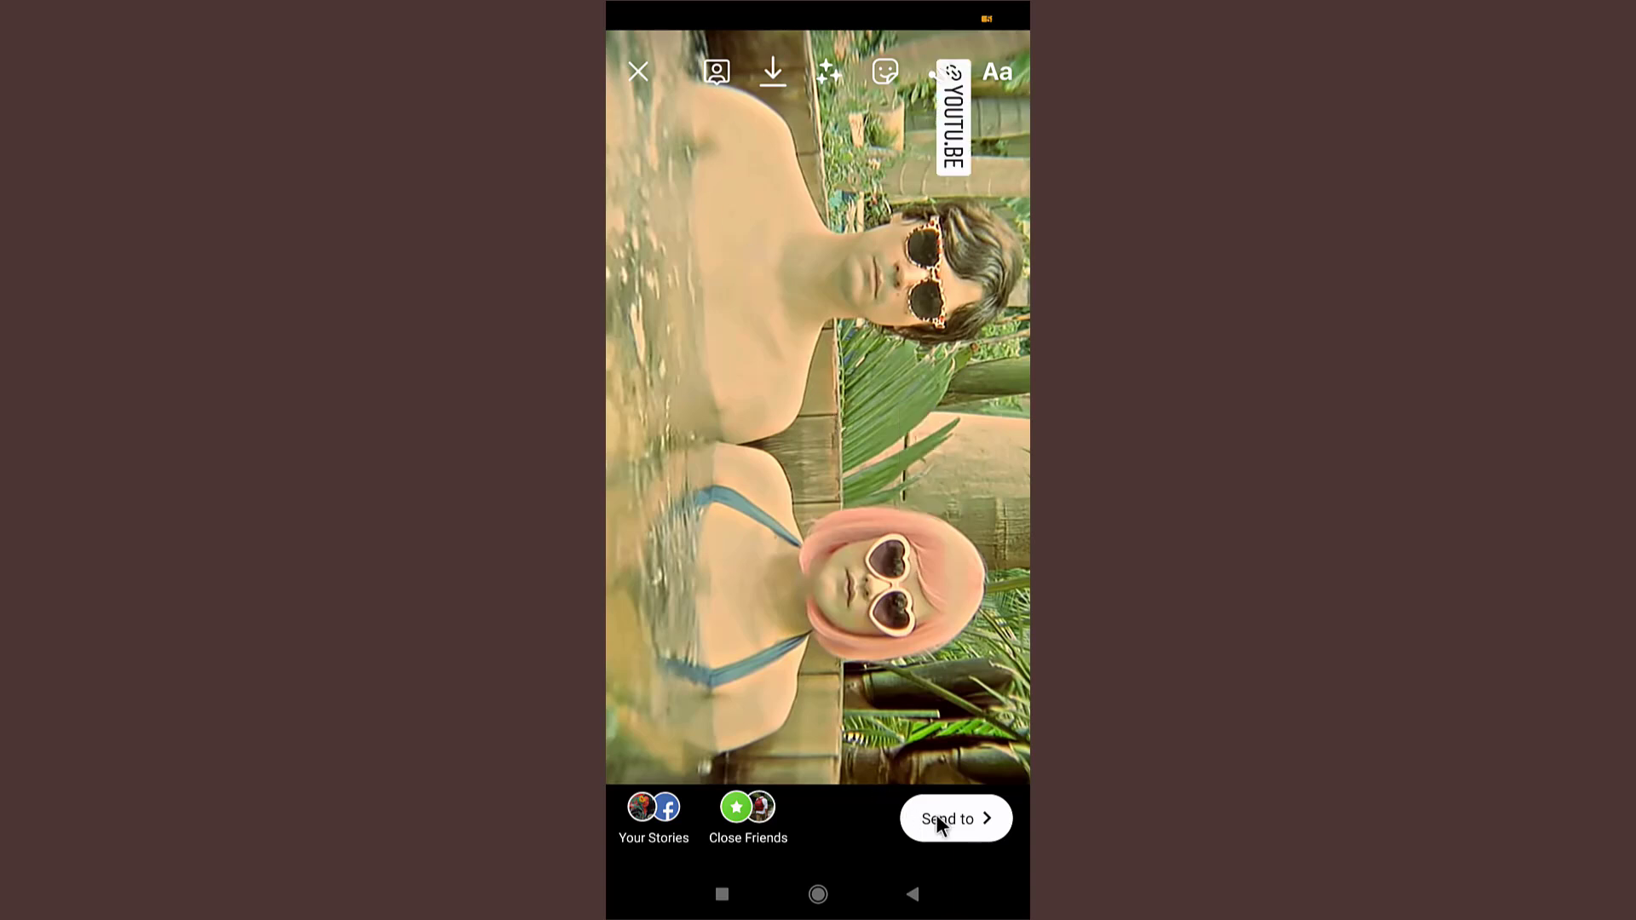
Step: Share the story with its link sticker, then return to the home screen
click(955, 818)
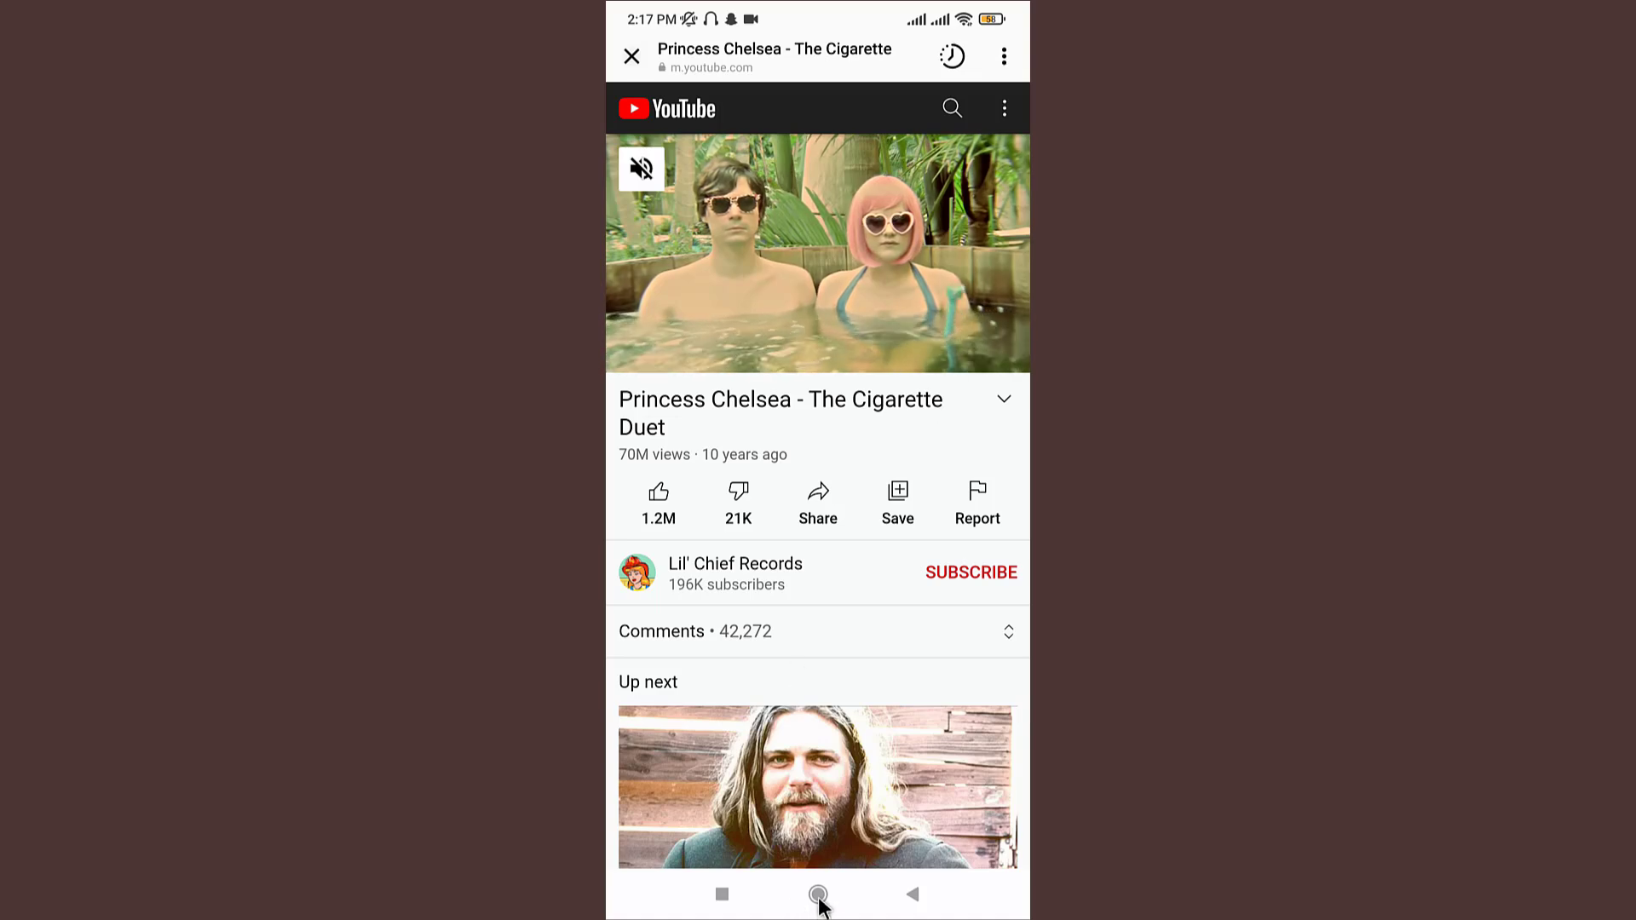
click(819, 894)
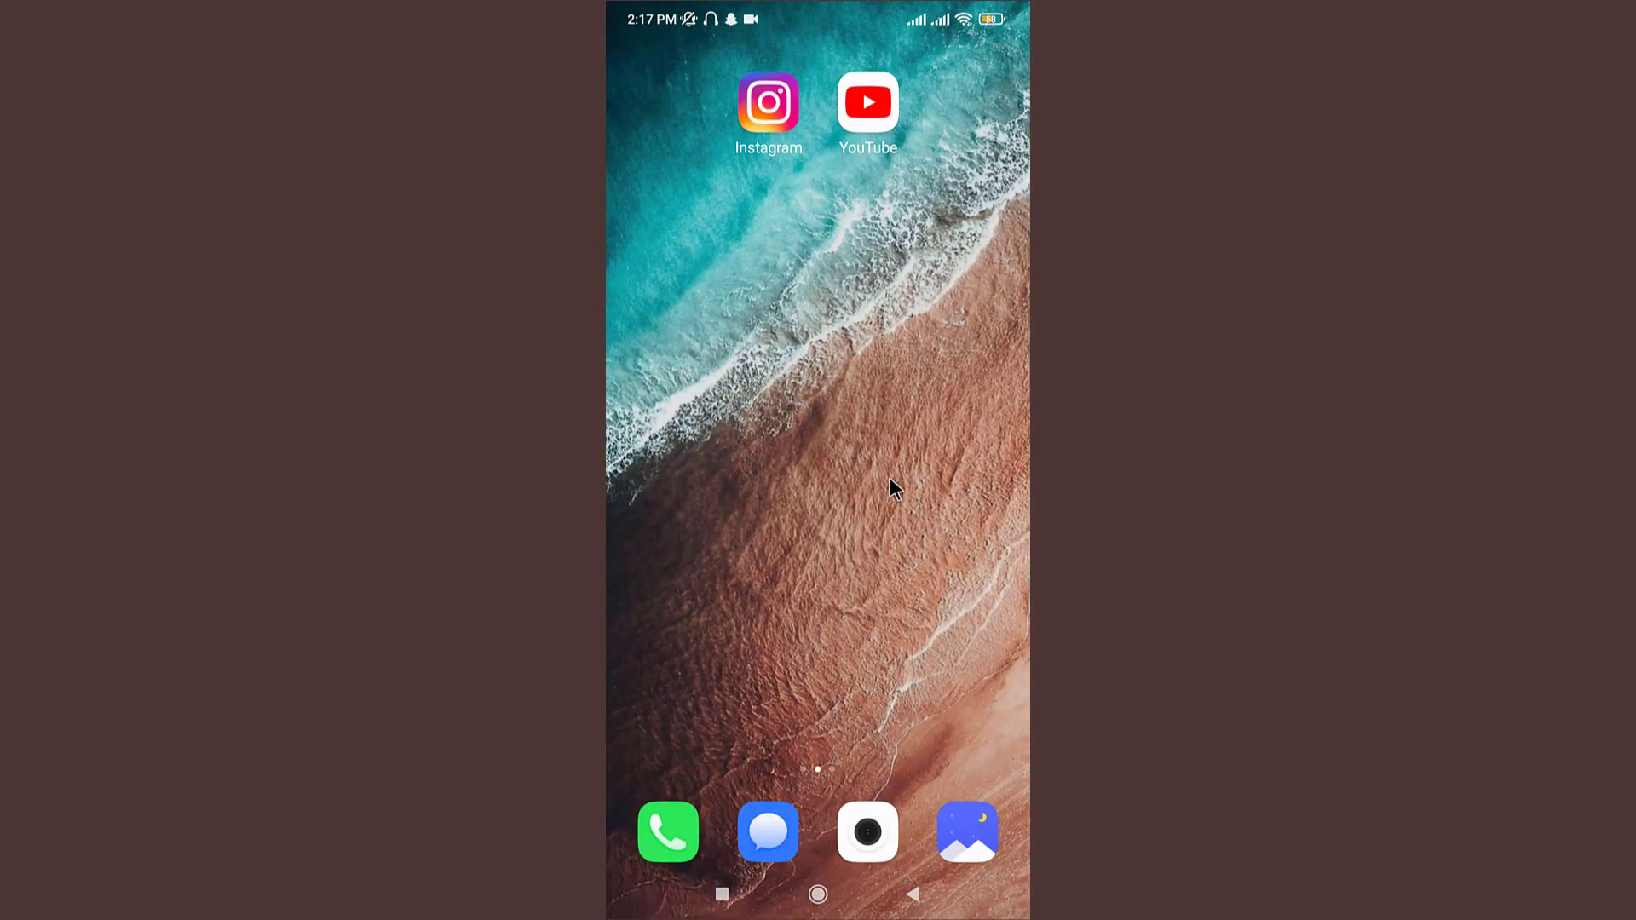